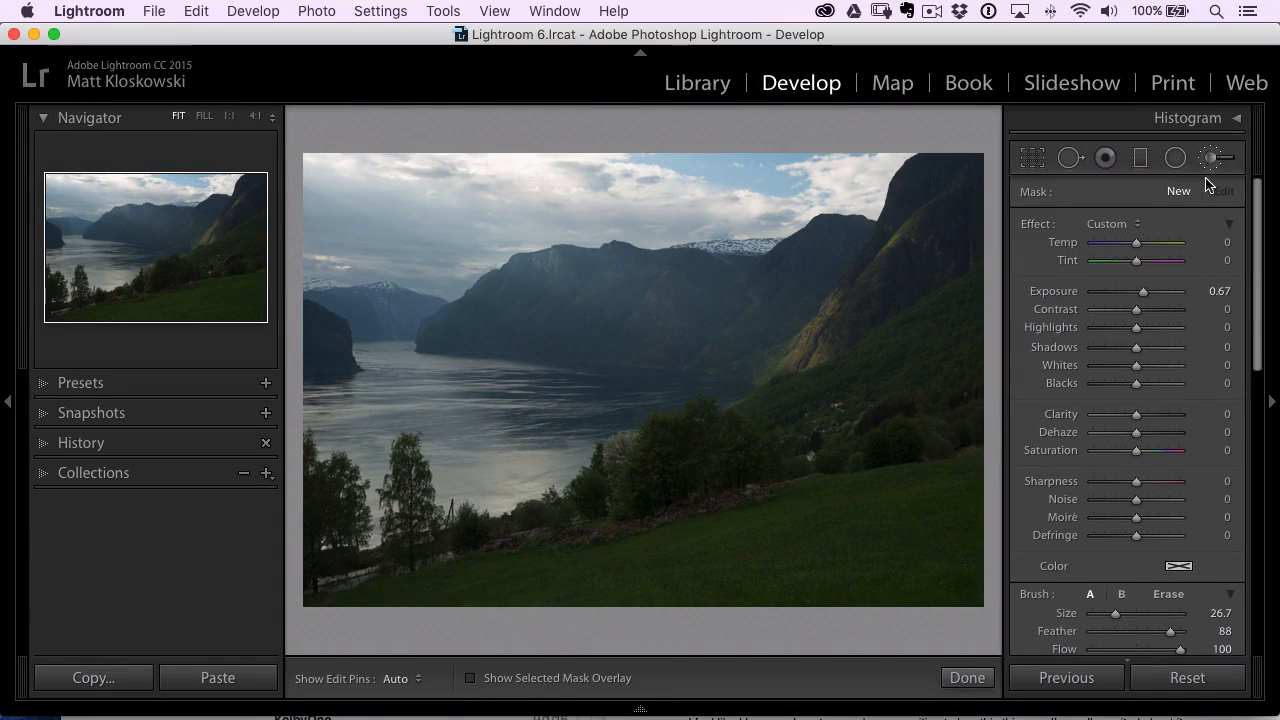
Paint an Adjustment Brush stroke with Exposure 1.69 and Clarity 32, then undo it with Cmd+Z.
left_click_drag(1142, 290, 1150, 290)
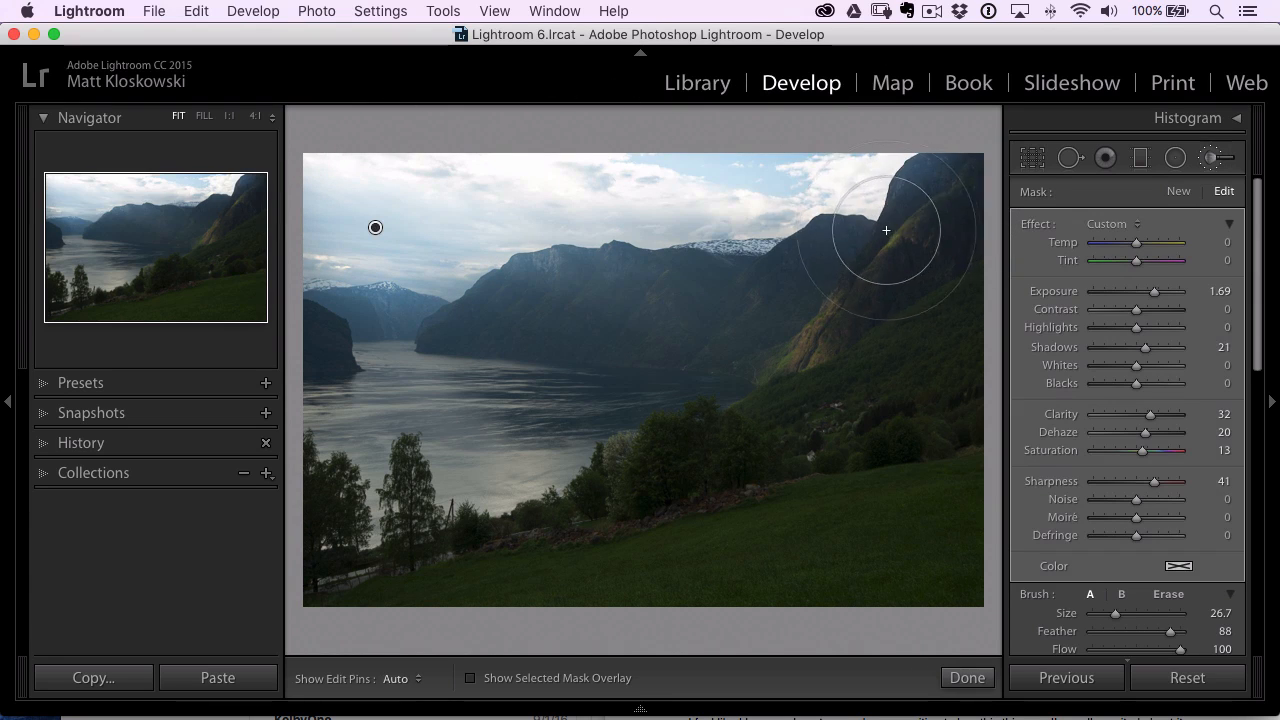
key("cmd+z")
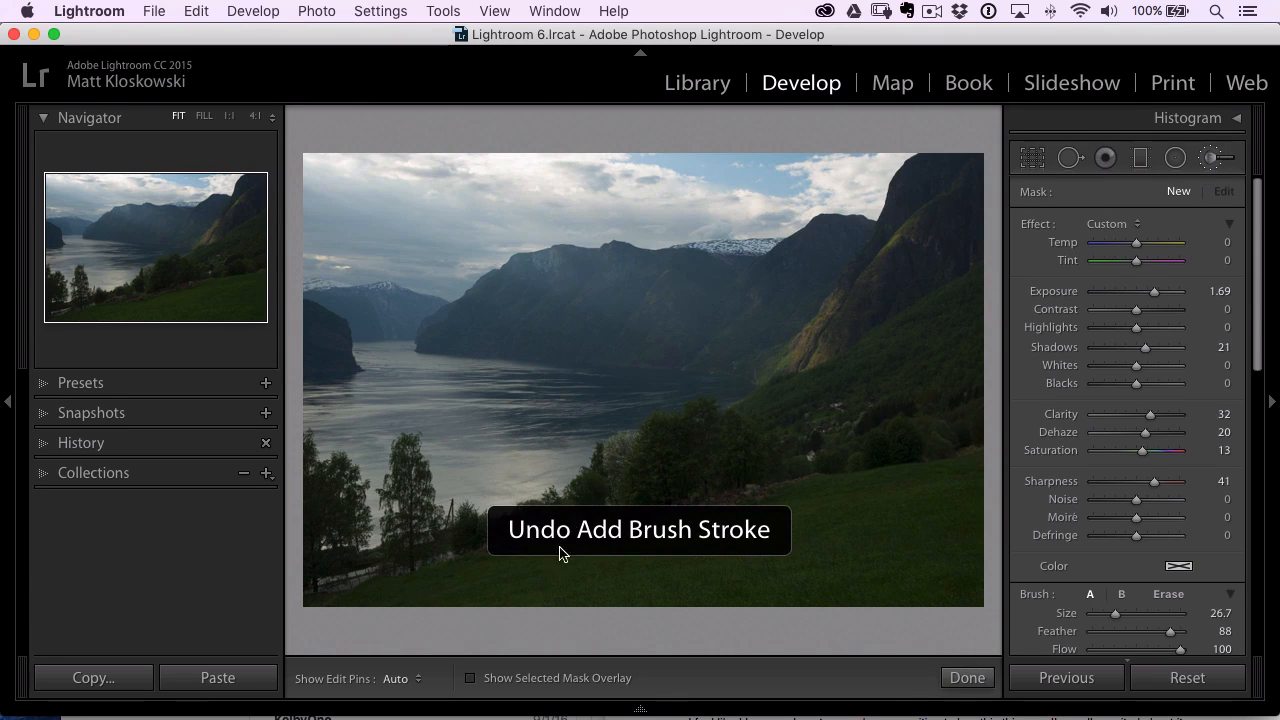